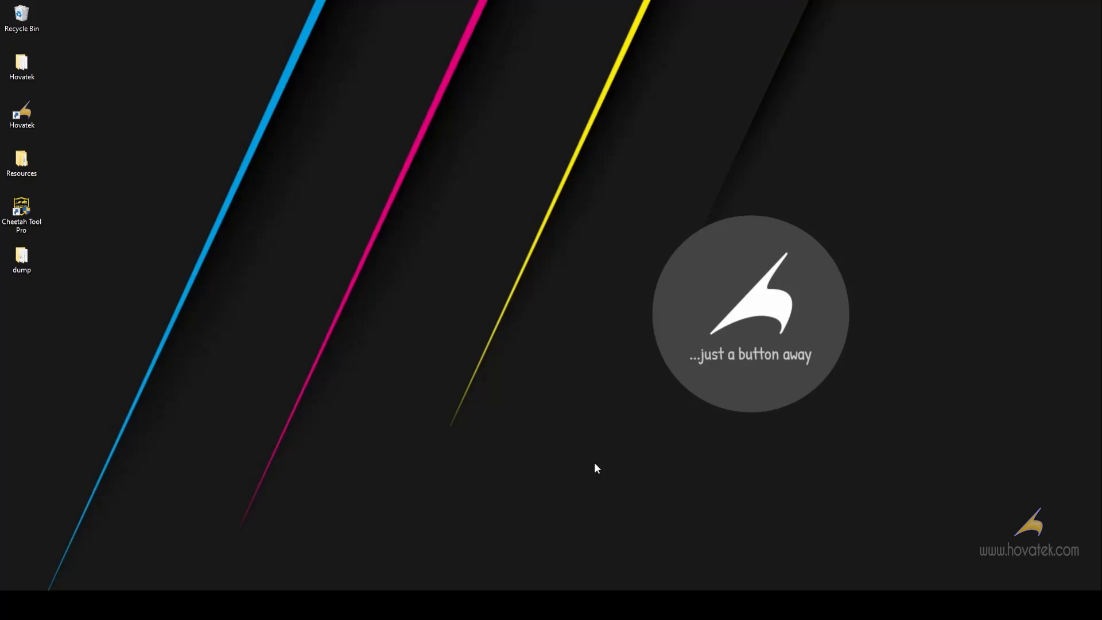
mouse_move(33, 309)
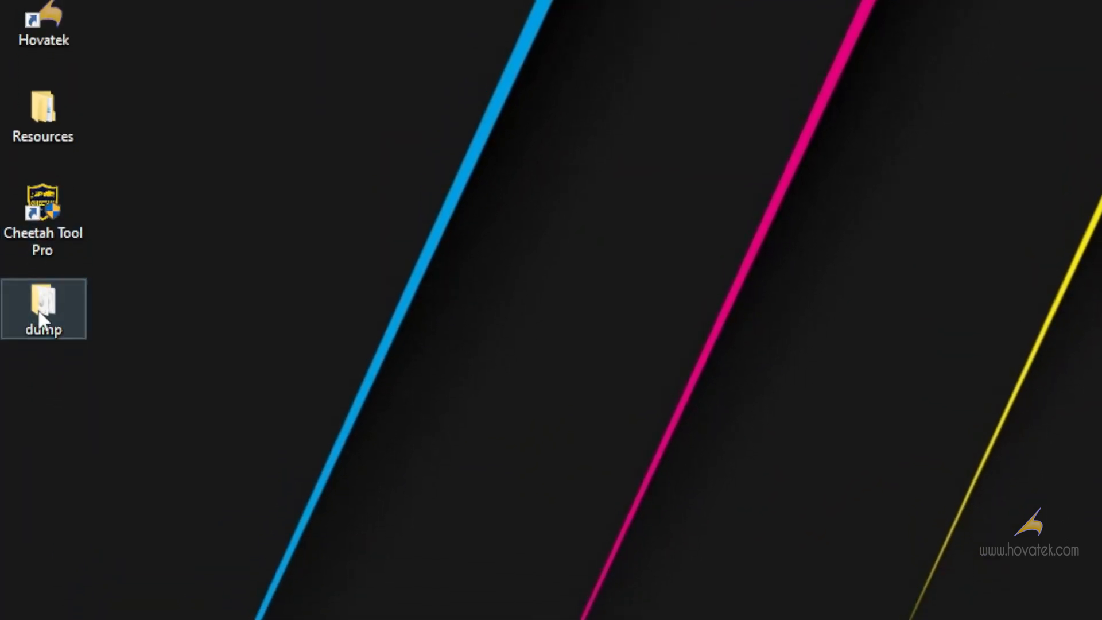
Check the dump folder's images, then launch Cheetah Tool Pro.
double_click(43, 302)
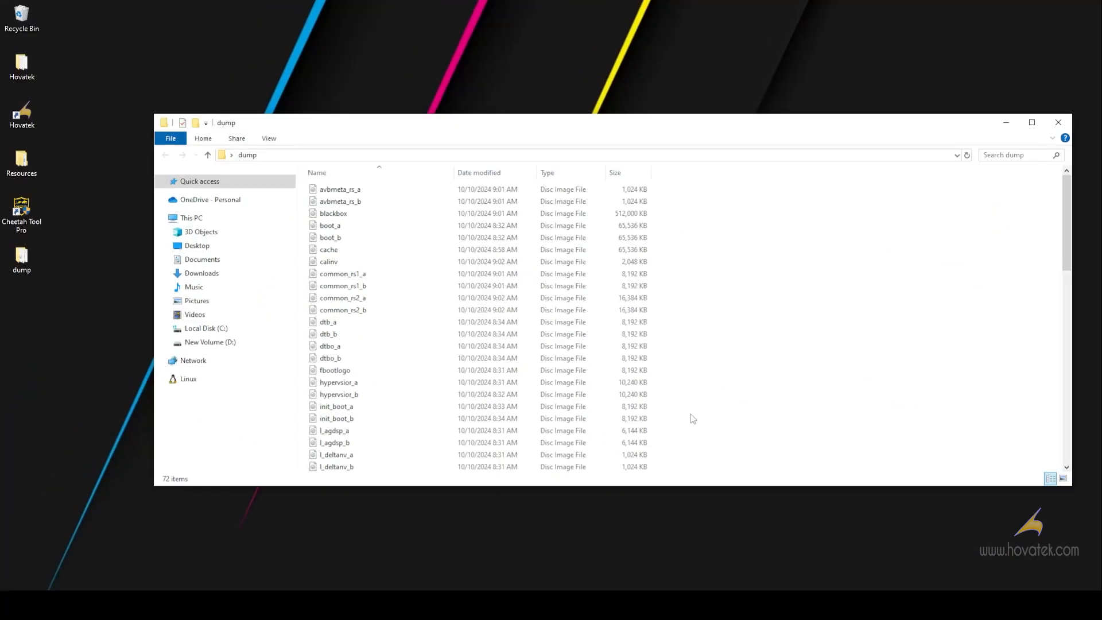
key("alt")
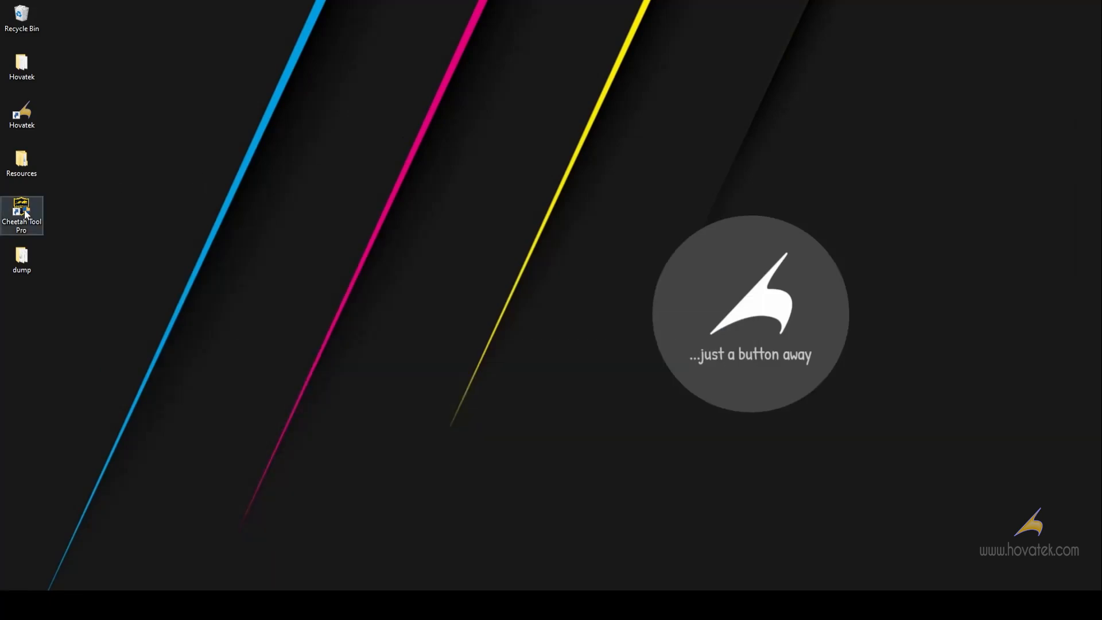
double_click(21, 214)
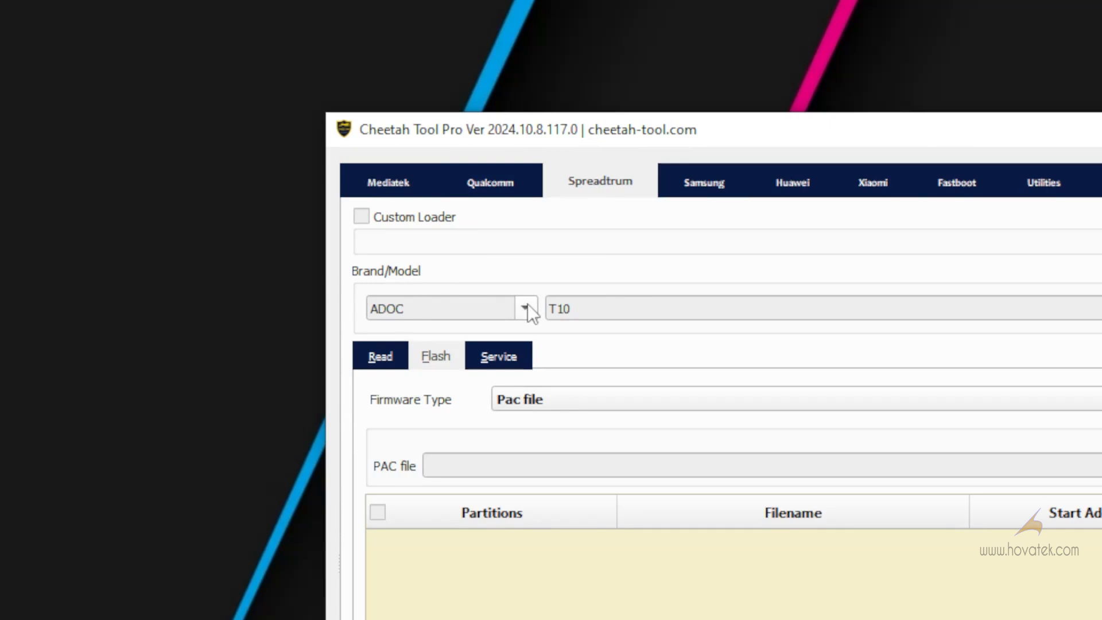
Choose SPREADTRUM as the brand and TIGER T606 as the model.
left_click(525, 307)
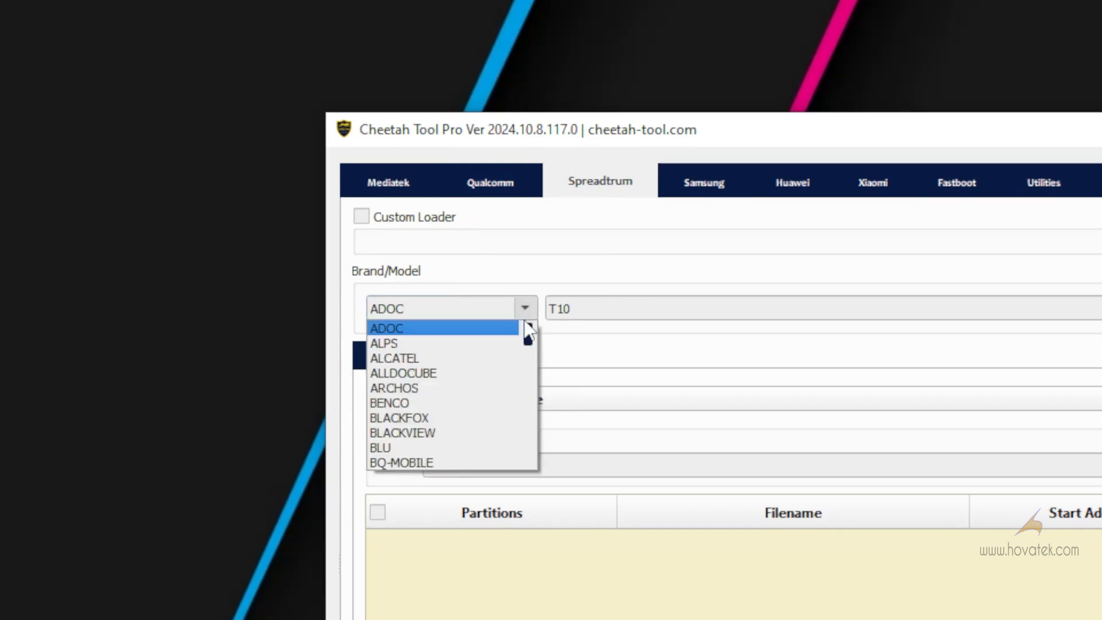
scroll("down", 3)
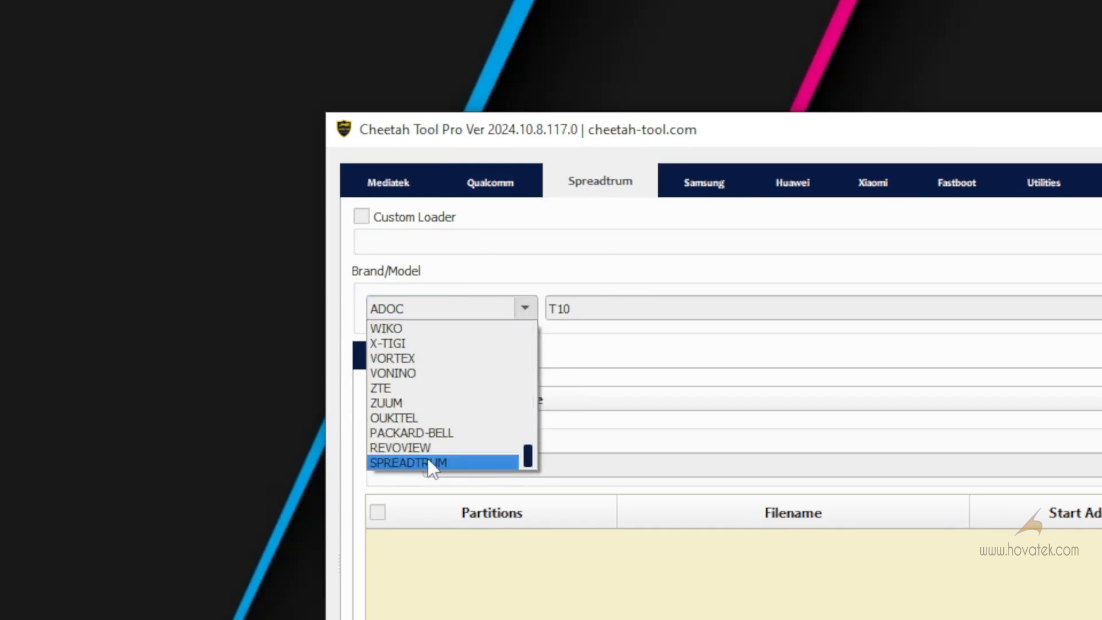
left_click(409, 462)
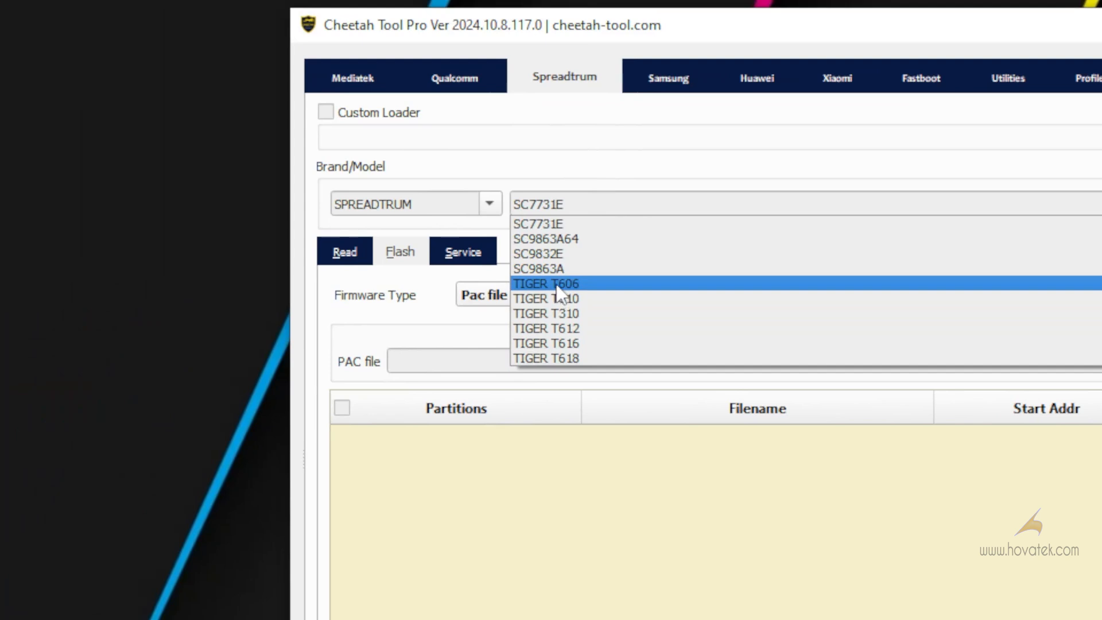
left_click(546, 283)
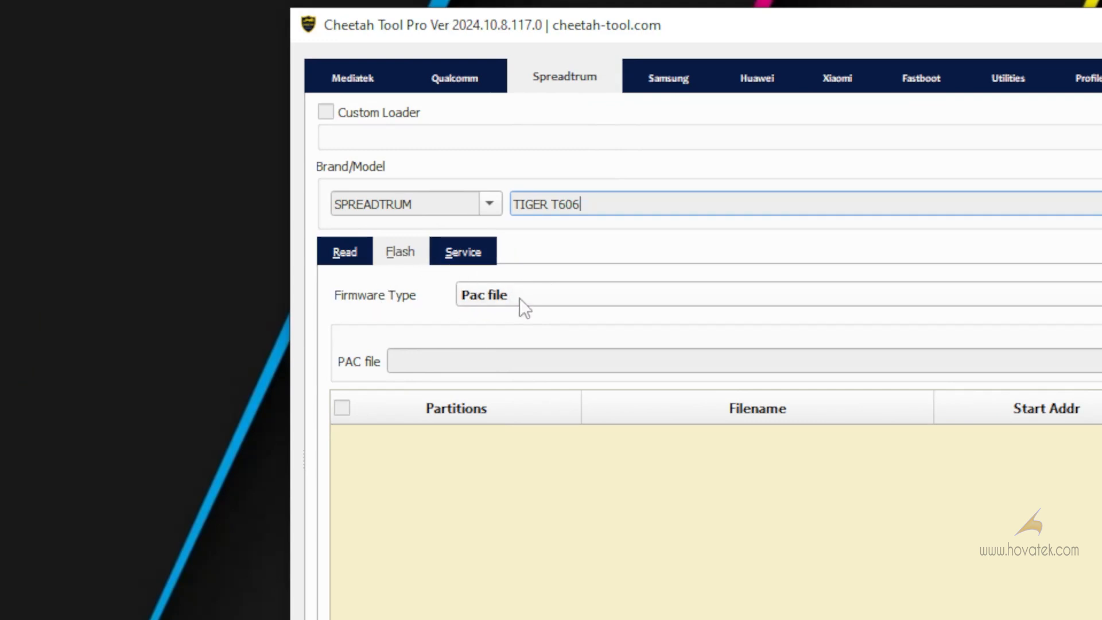
Set Firmware Type to Readback file and load the desktop dump folder as source.
left_click(484, 295)
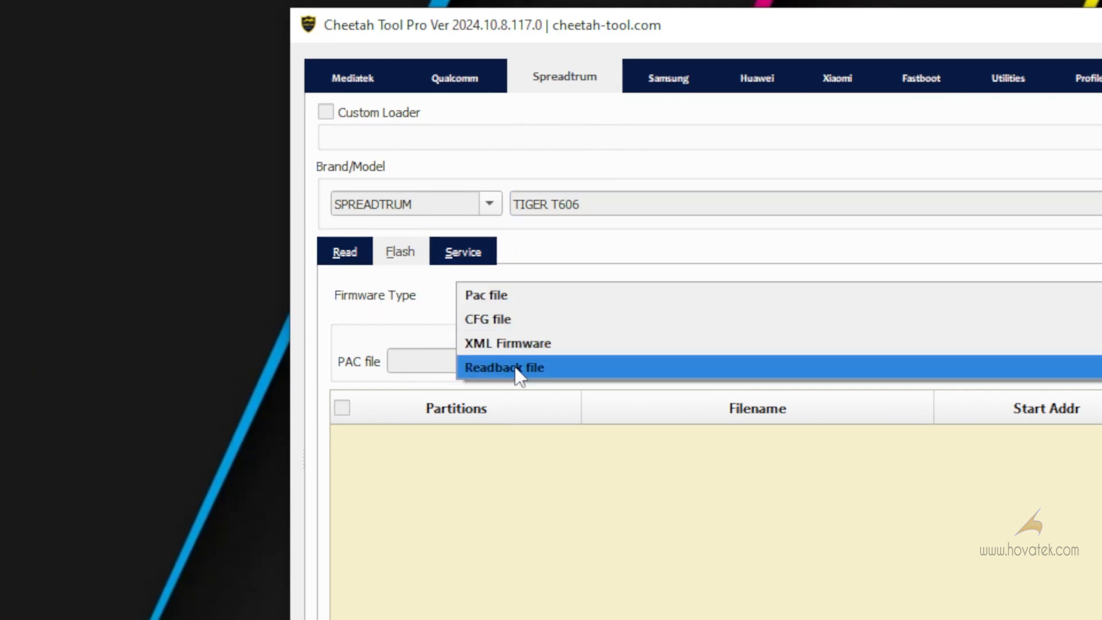
left_click(504, 367)
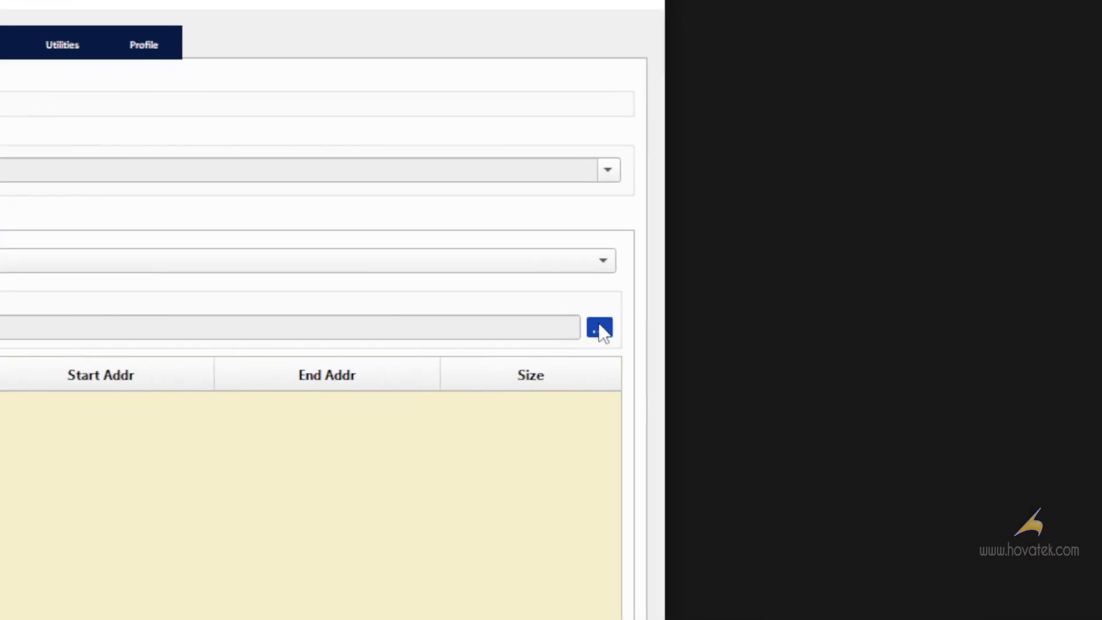
left_click(599, 327)
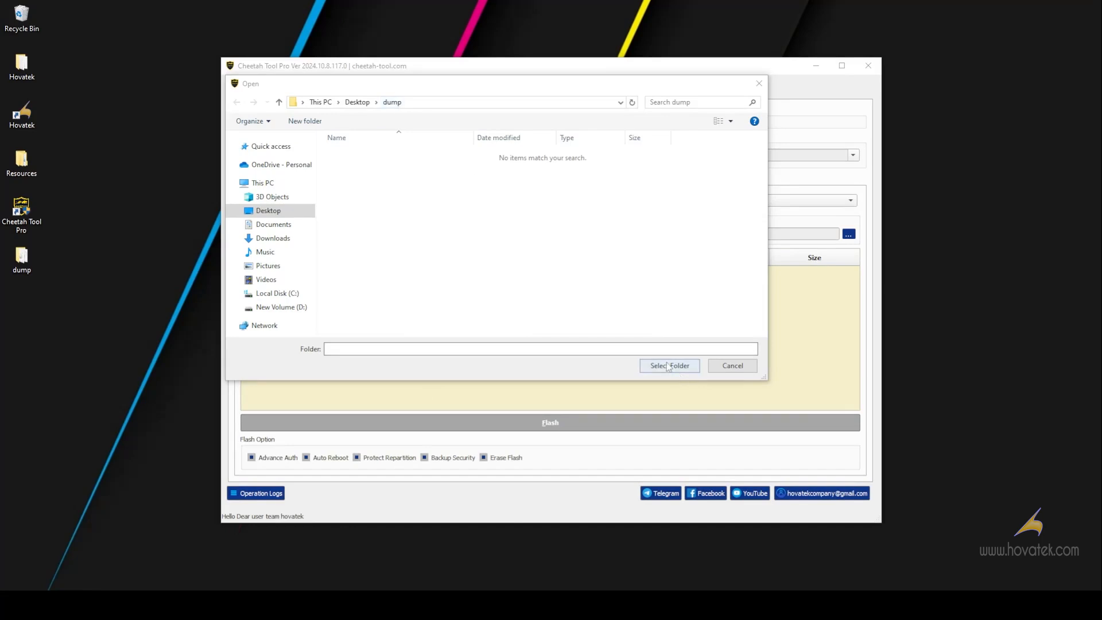
left_click(668, 365)
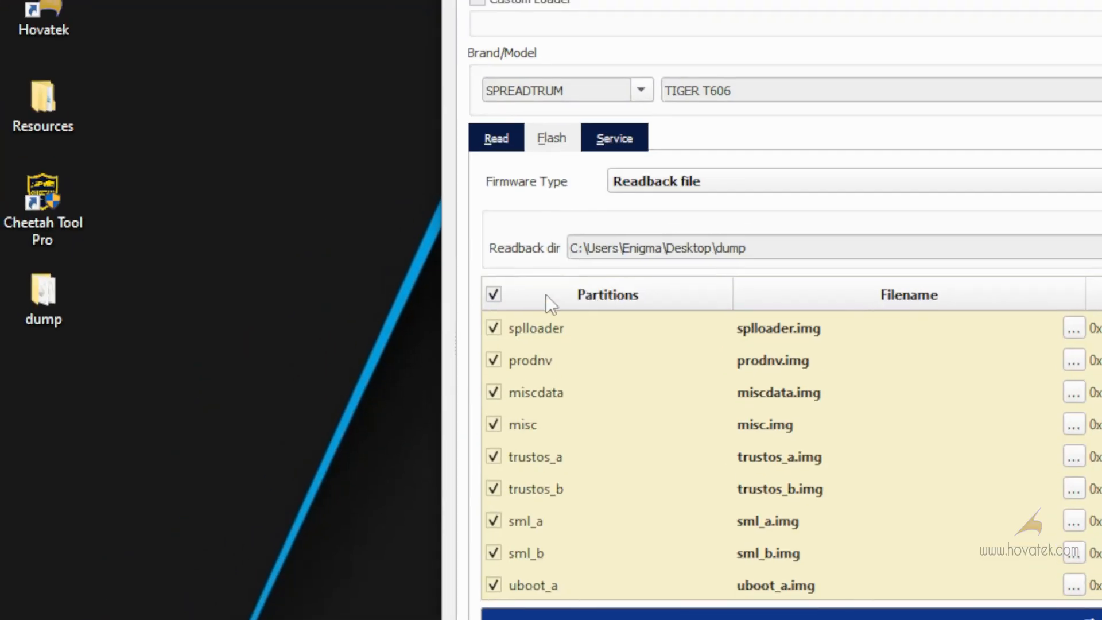
scroll("down", 3)
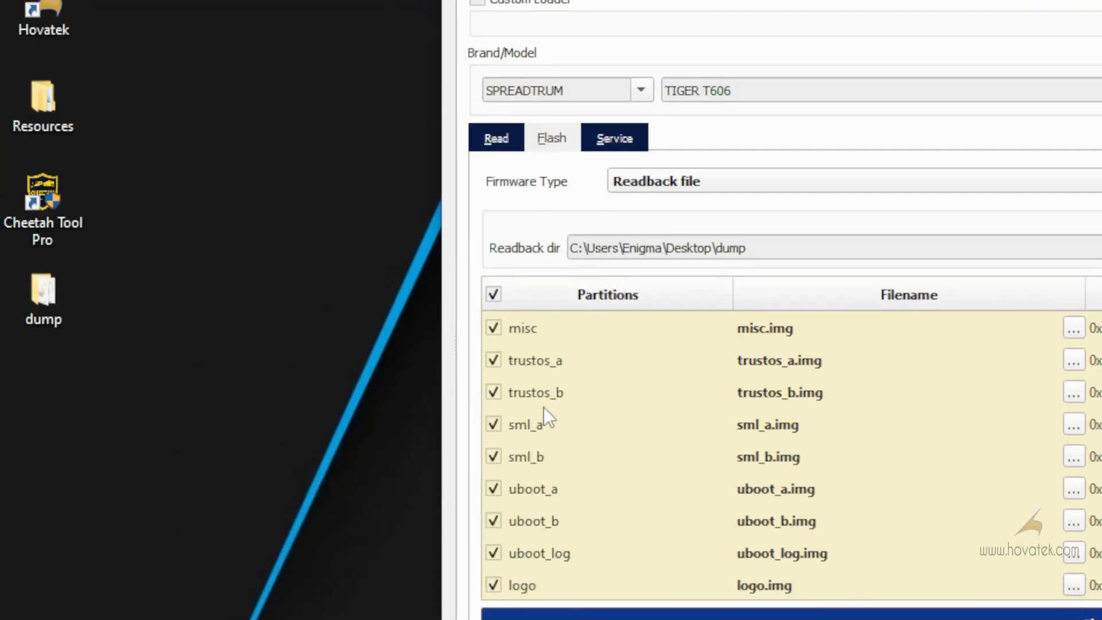
scroll("down", 3)
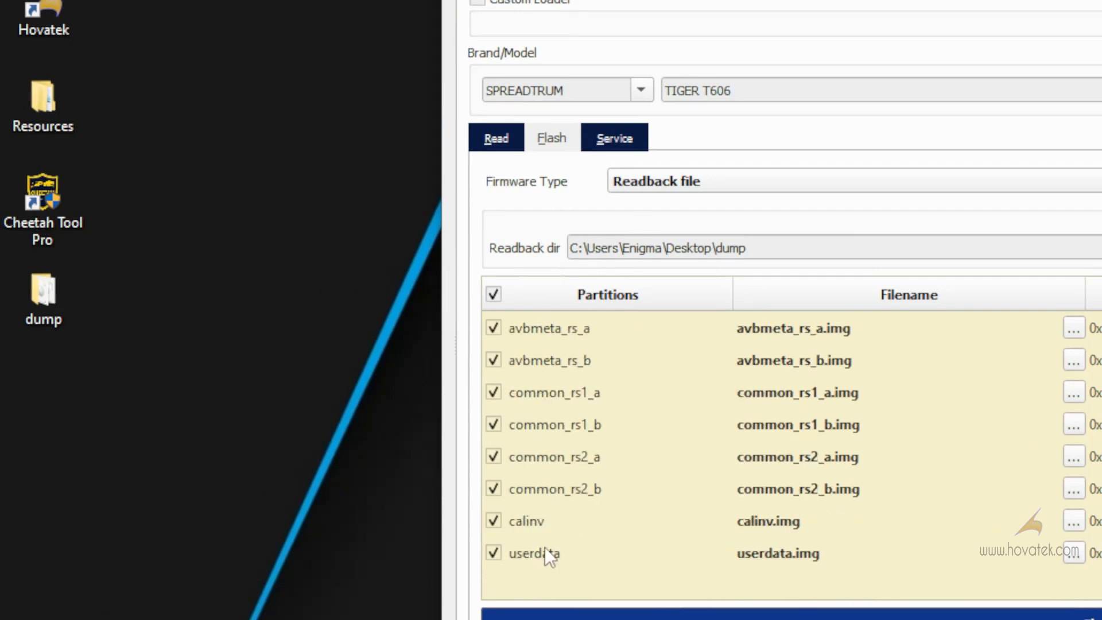
mouse_move(536, 550)
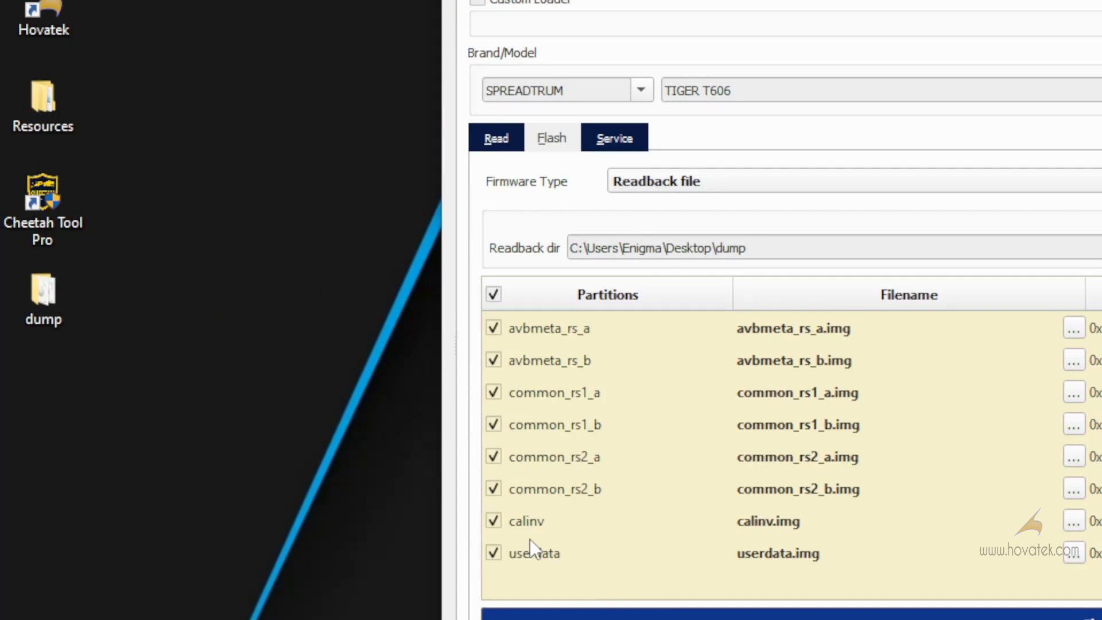
mouse_move(552, 544)
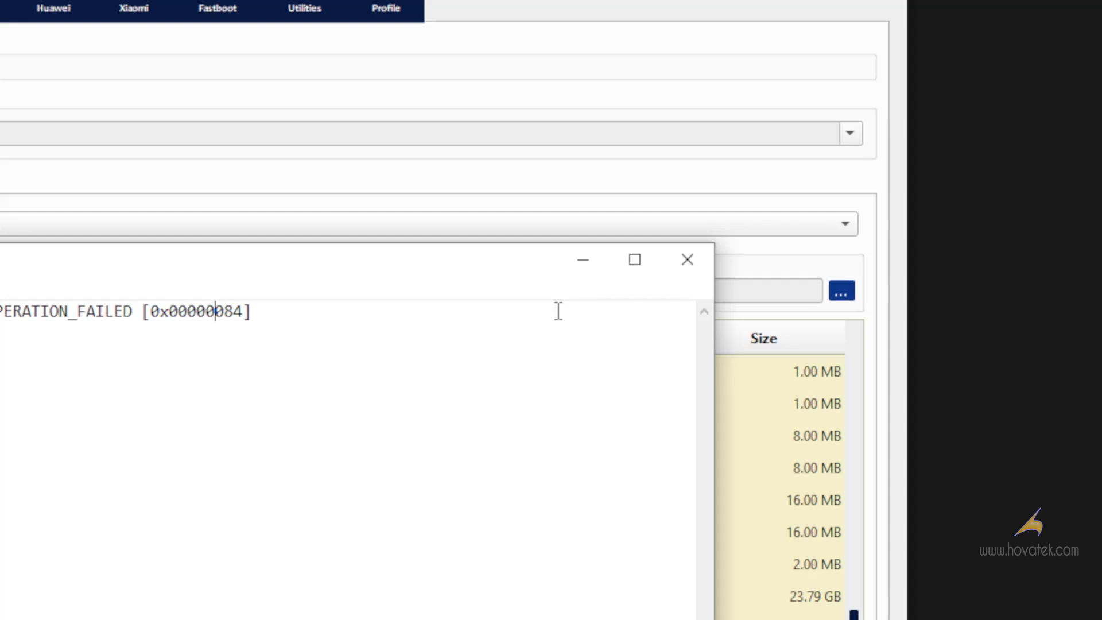
Close the Operation Log window showing the OPERATION_FAILED error.
left_click(687, 259)
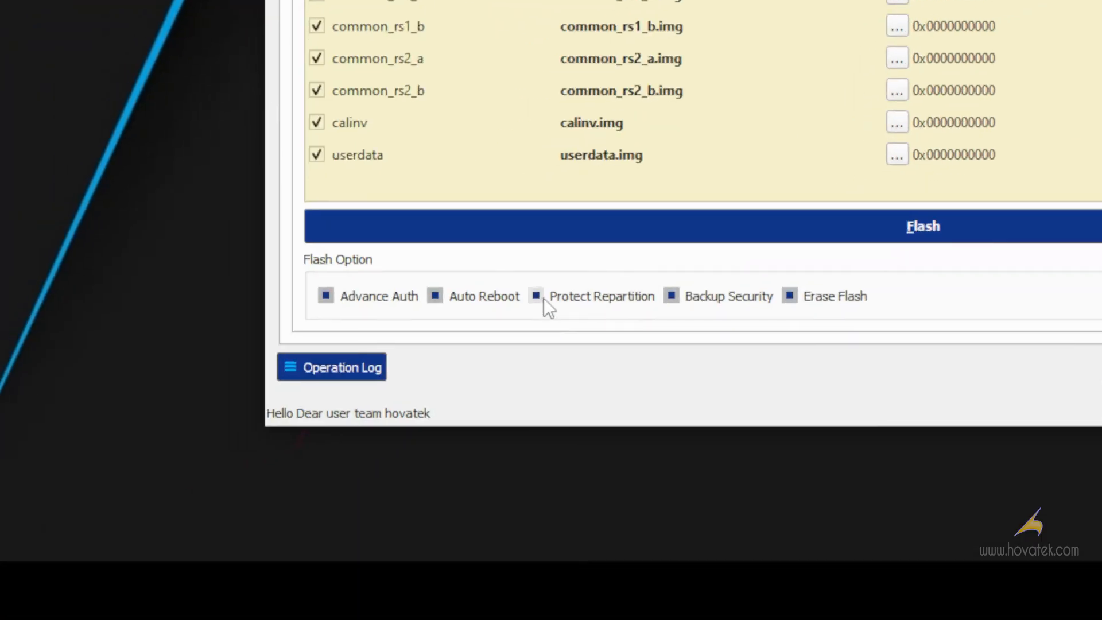
mouse_move(566, 317)
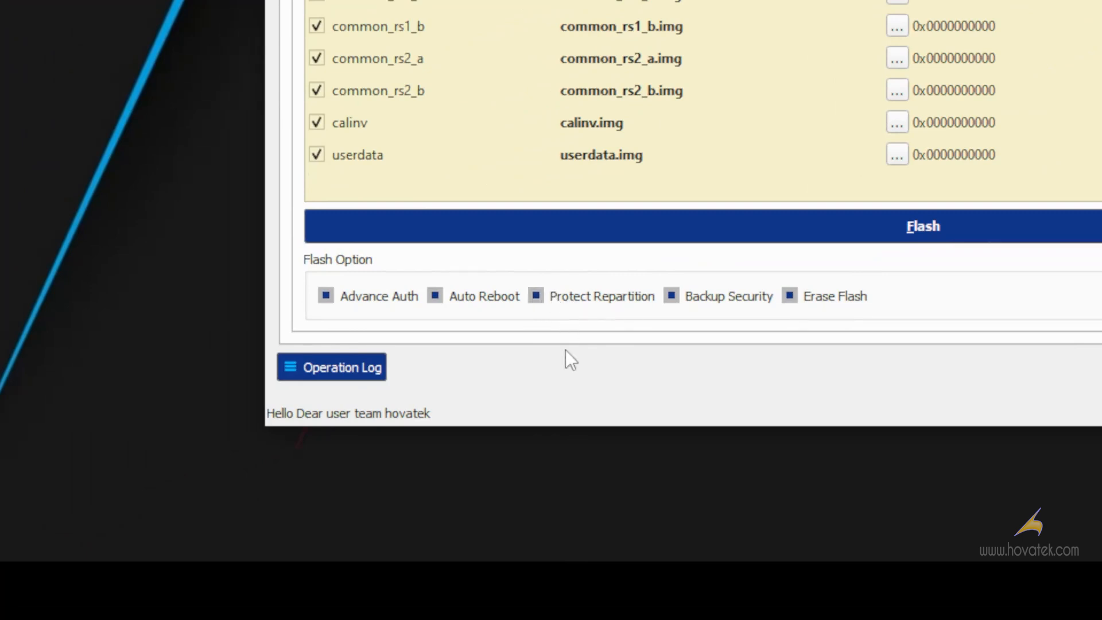
mouse_move(632, 338)
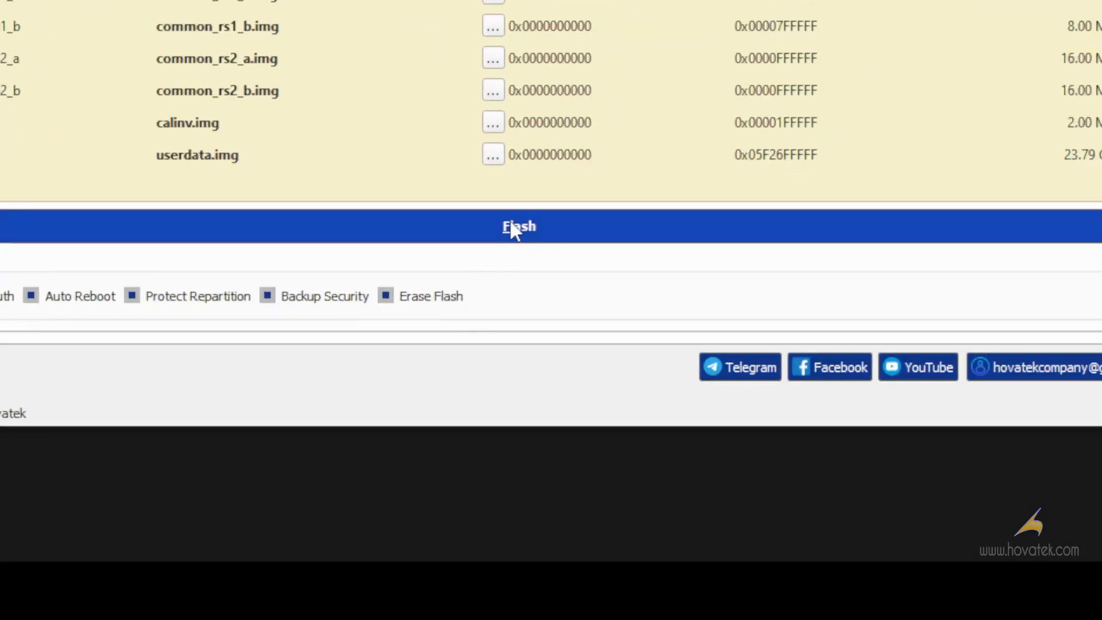
Start flashing the checked dump partitions to the TIGER T606 phone.
left_click(517, 226)
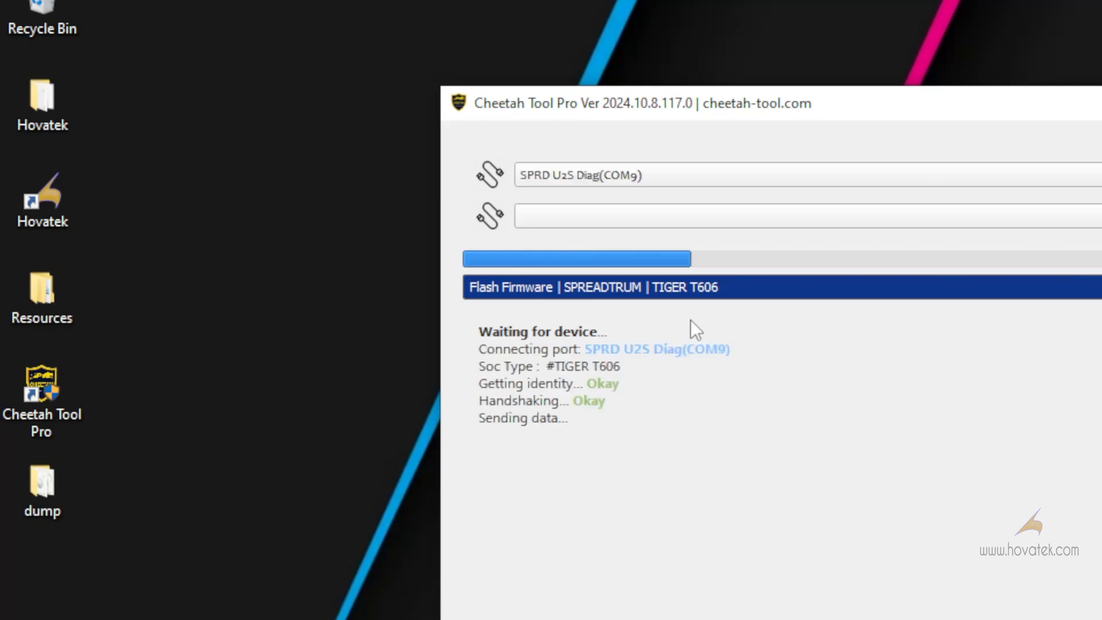
mouse_move(535, 433)
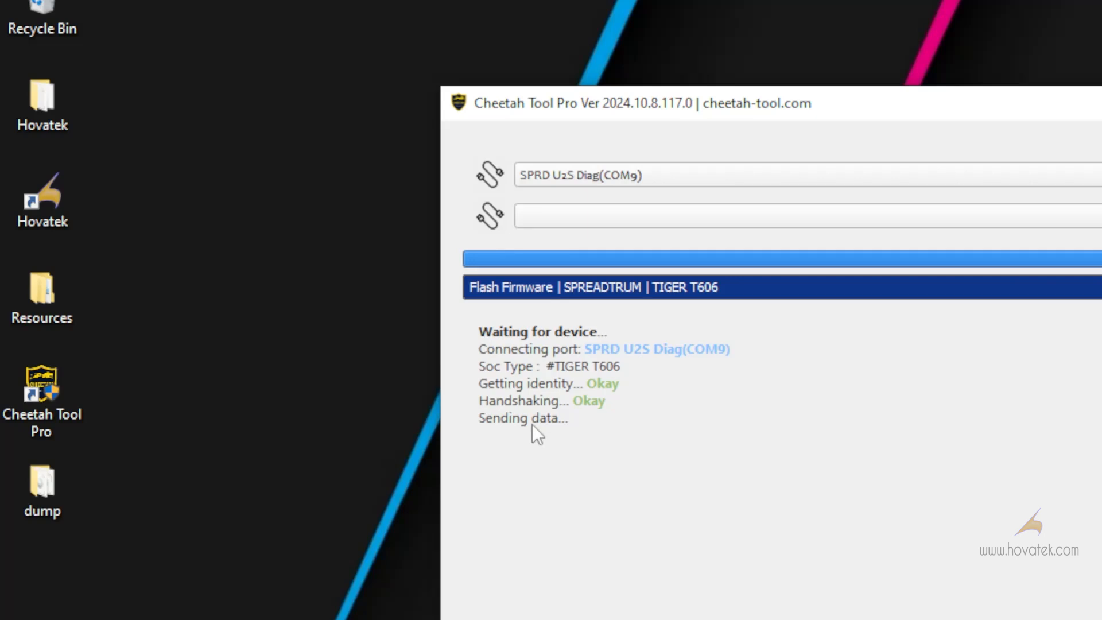
mouse_move(554, 430)
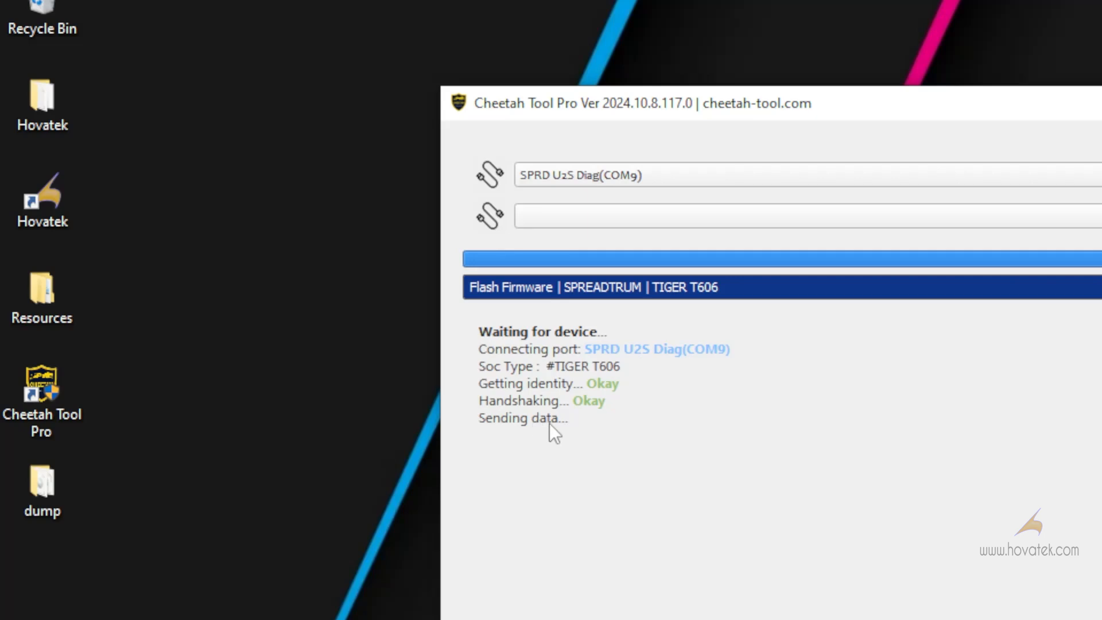
mouse_move(560, 434)
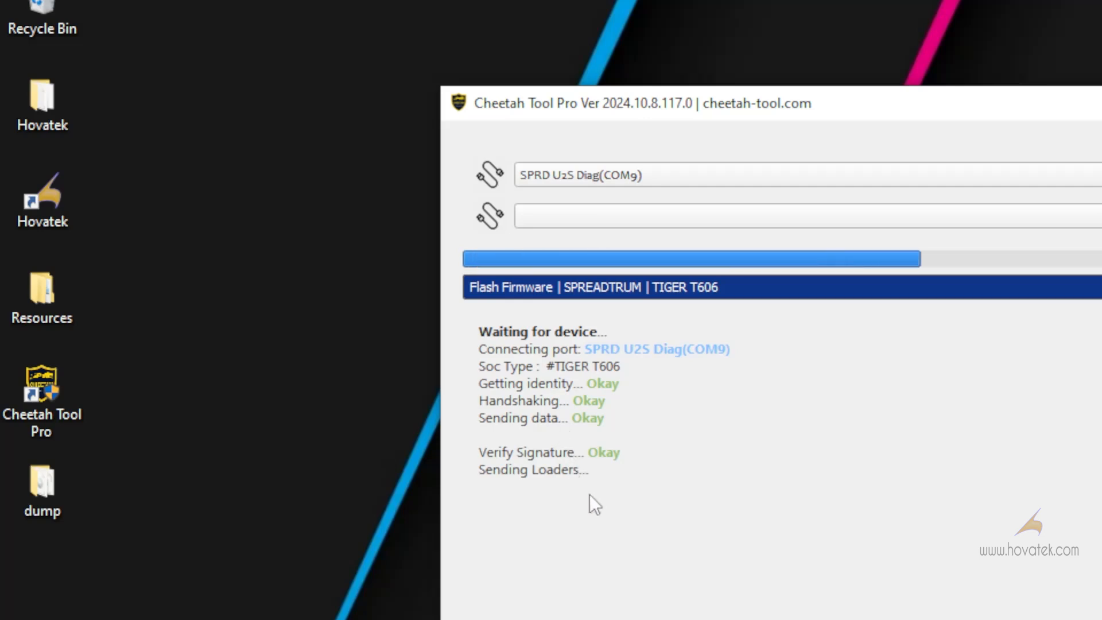
mouse_move(696, 513)
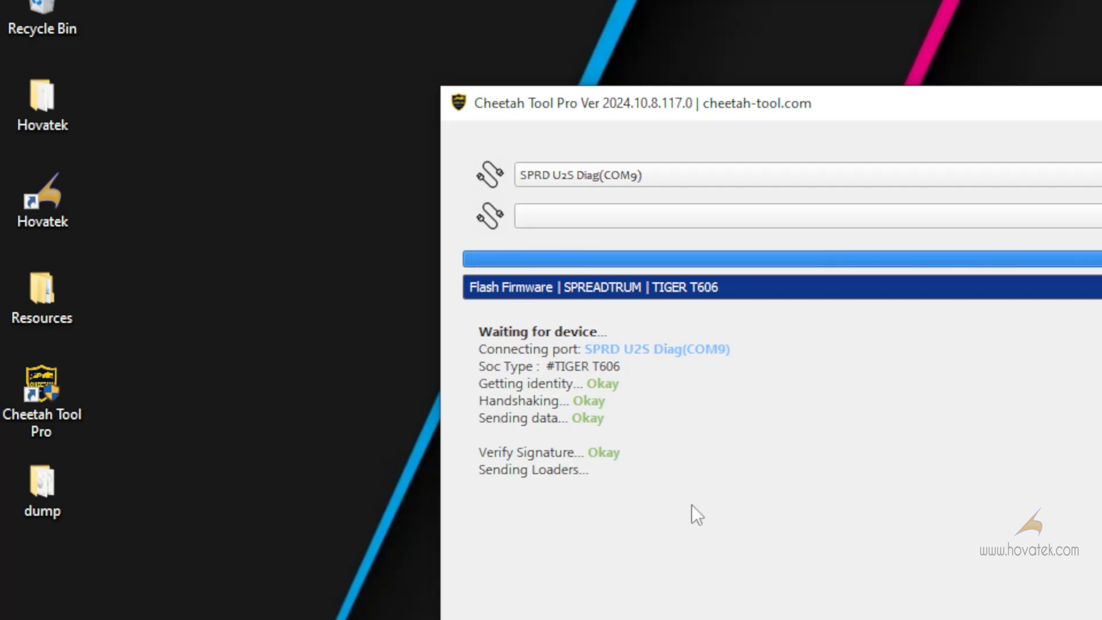
mouse_move(674, 514)
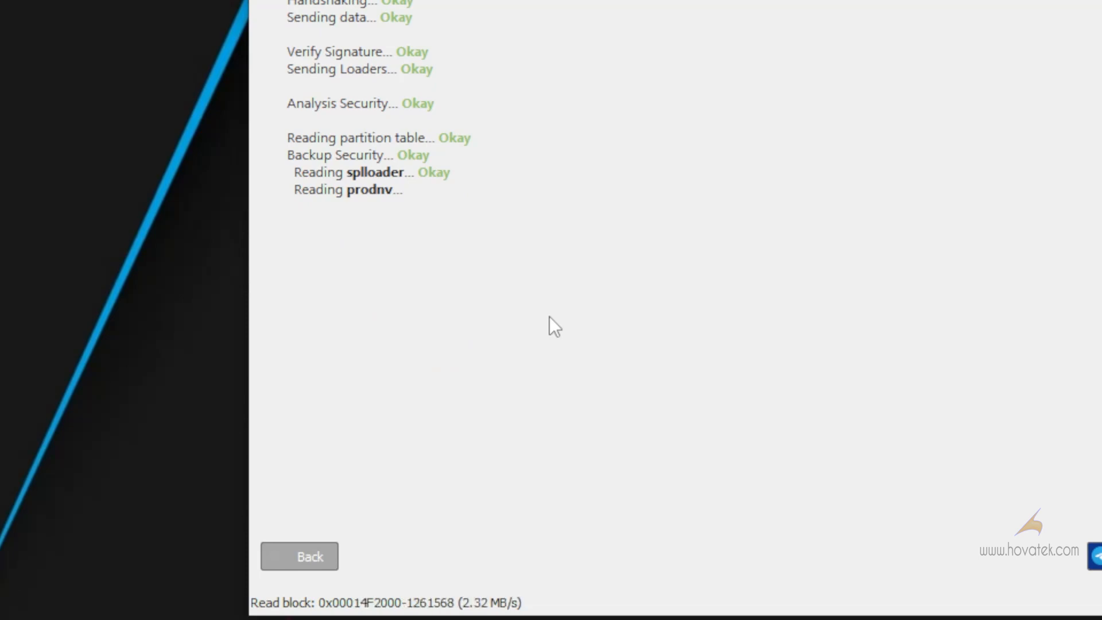
mouse_move(505, 268)
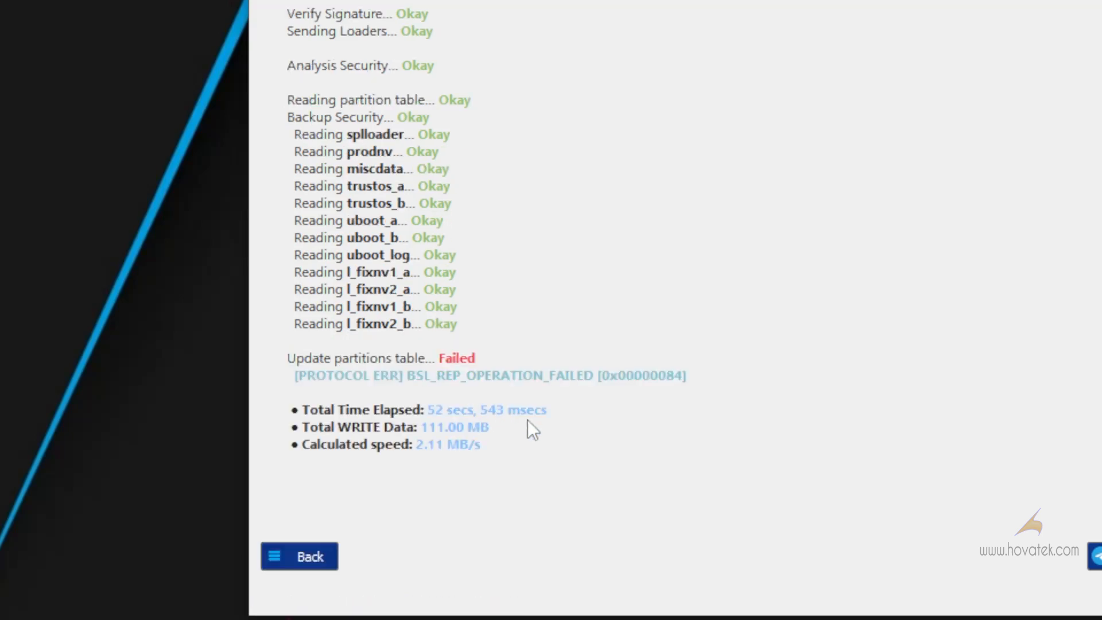
mouse_move(421, 371)
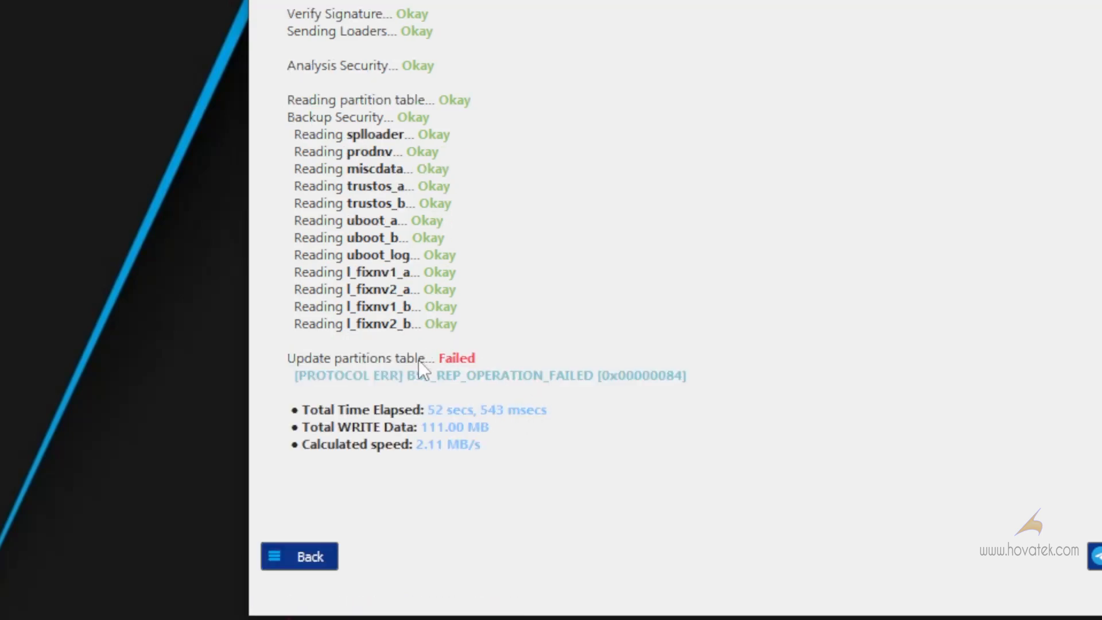
mouse_move(457, 370)
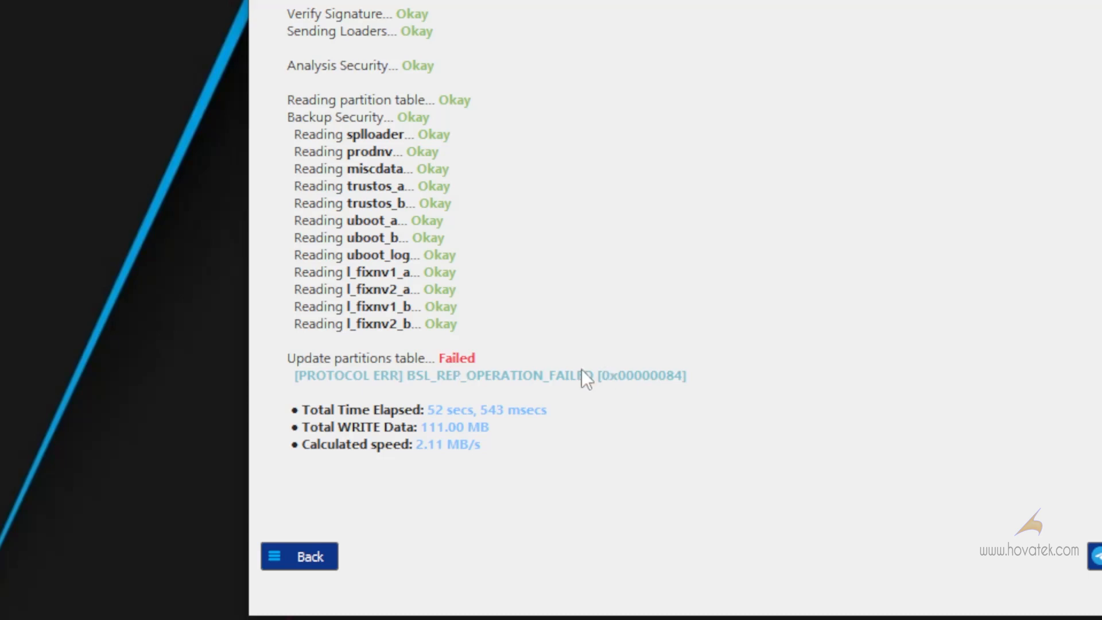
mouse_move(239, 560)
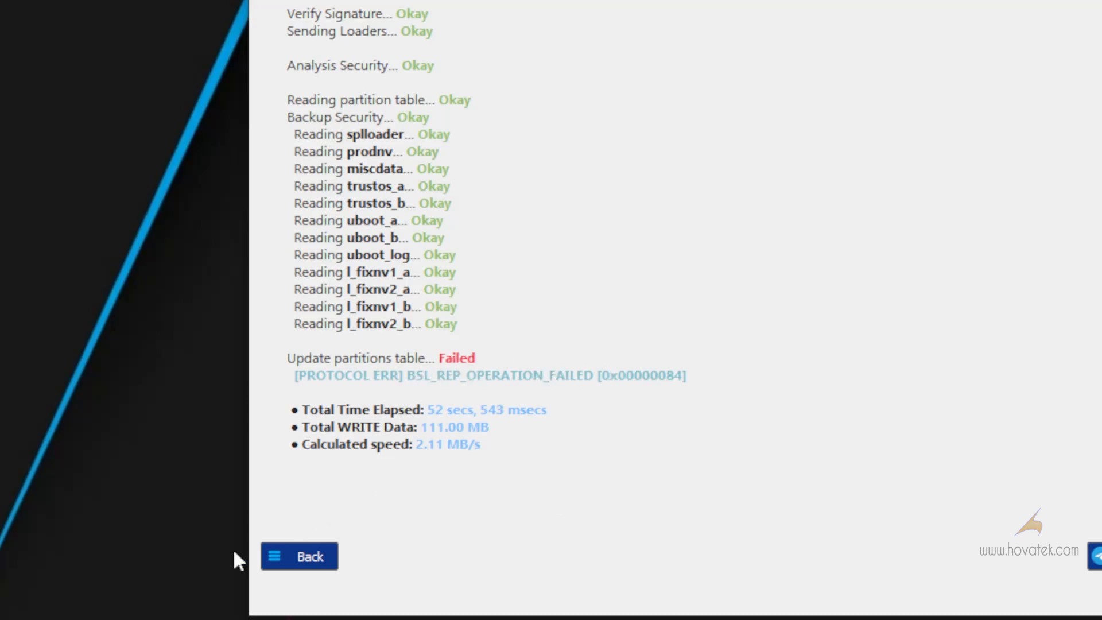
Return to the partition list and uncheck Protect Repartition.
left_click(298, 556)
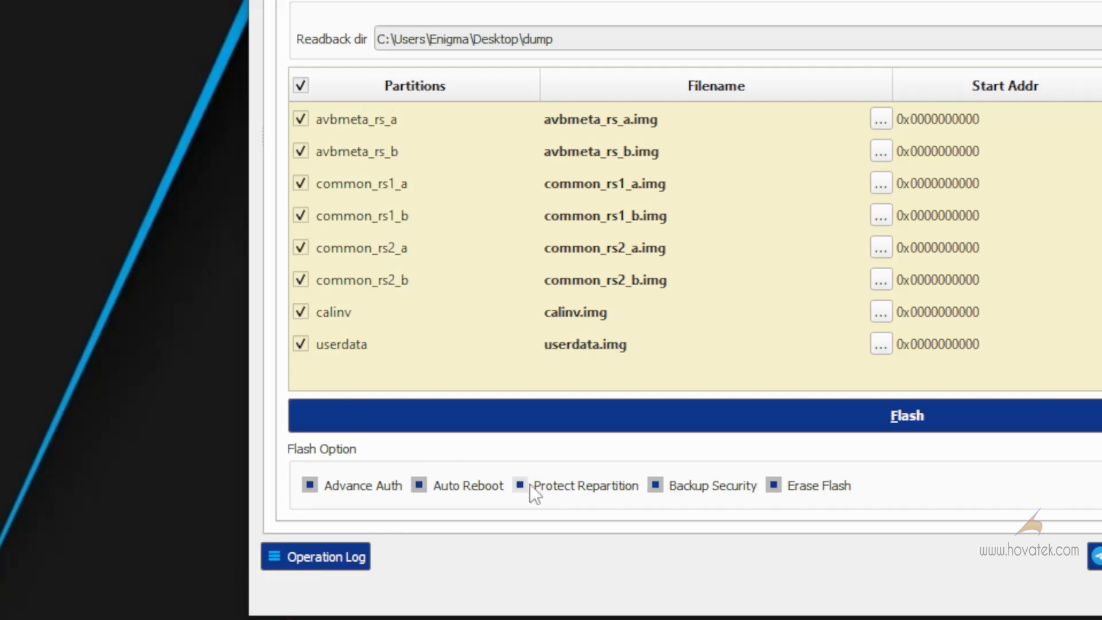
mouse_move(527, 490)
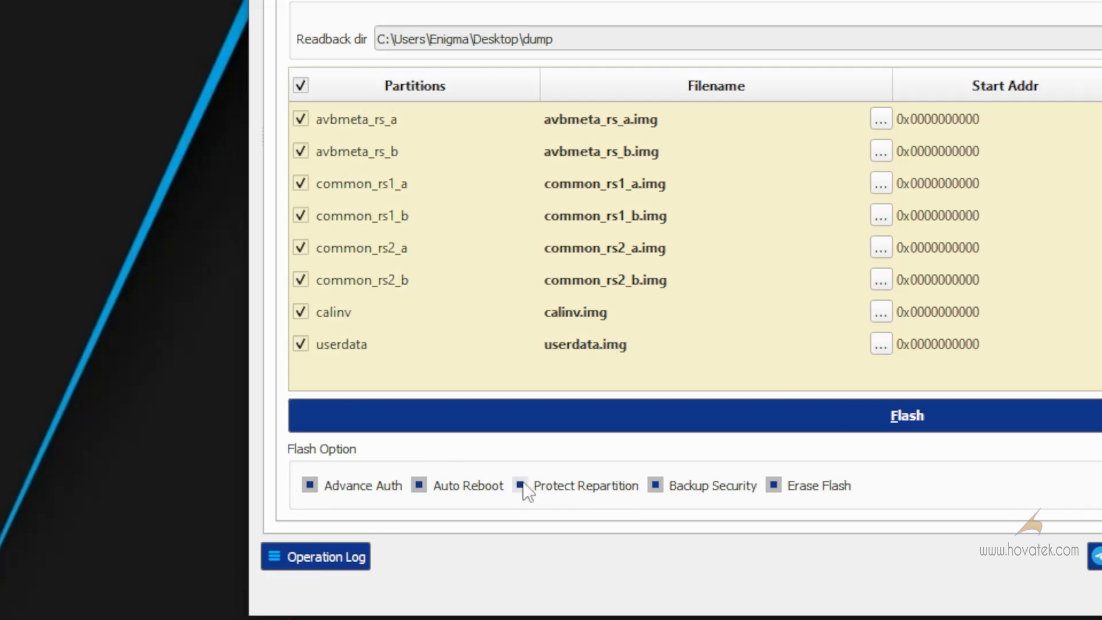
left_click(520, 485)
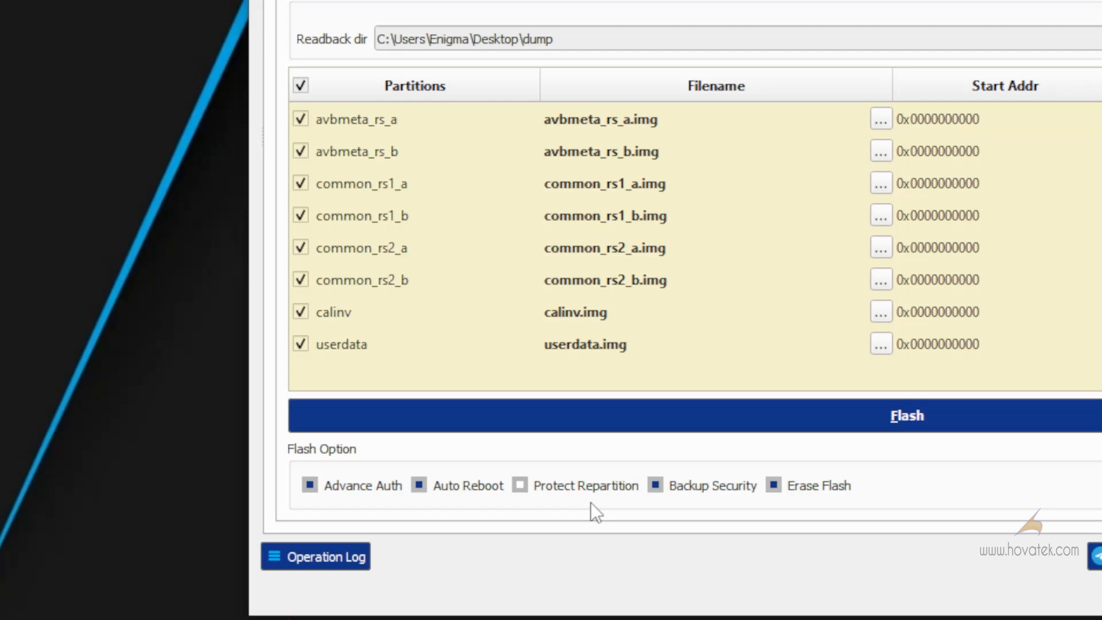
mouse_move(865, 481)
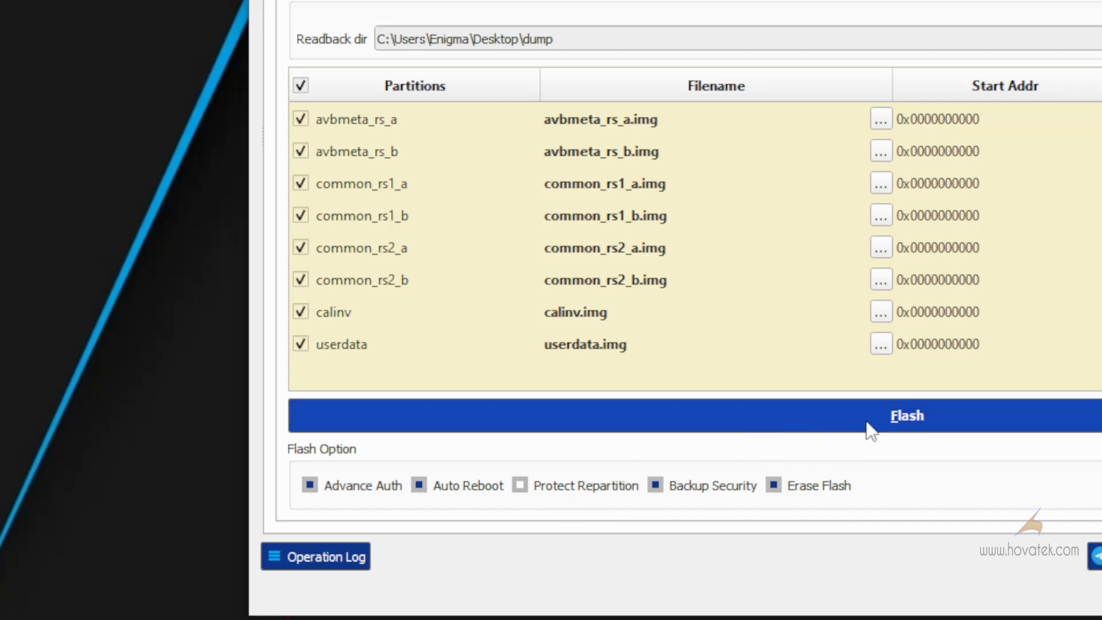
Flash all dump partitions again with repartition protection disabled.
left_click(905, 415)
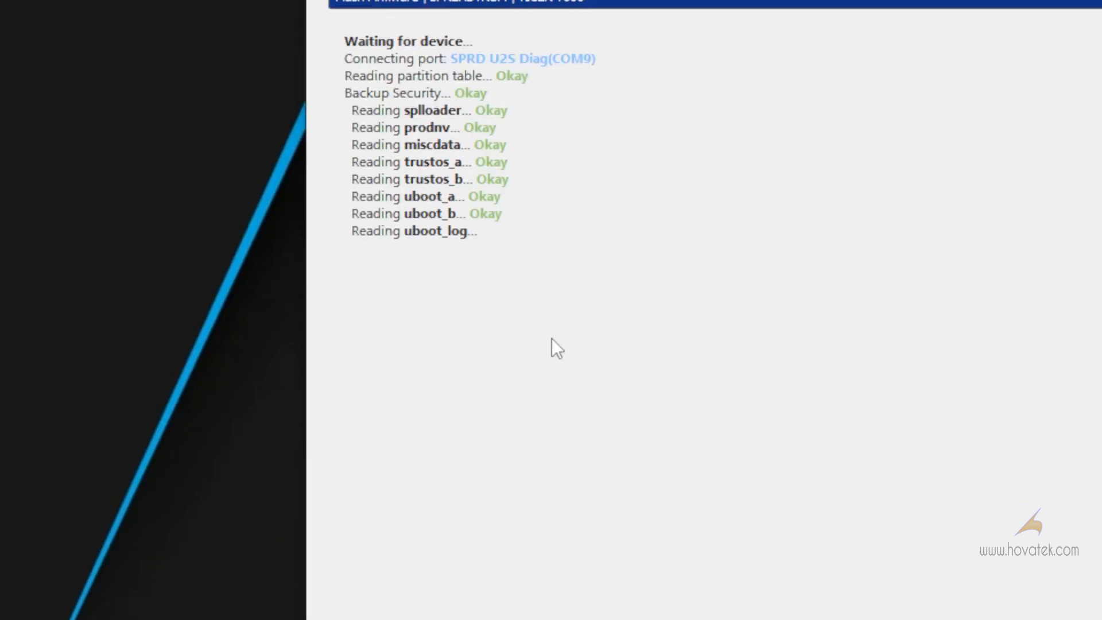
mouse_move(555, 323)
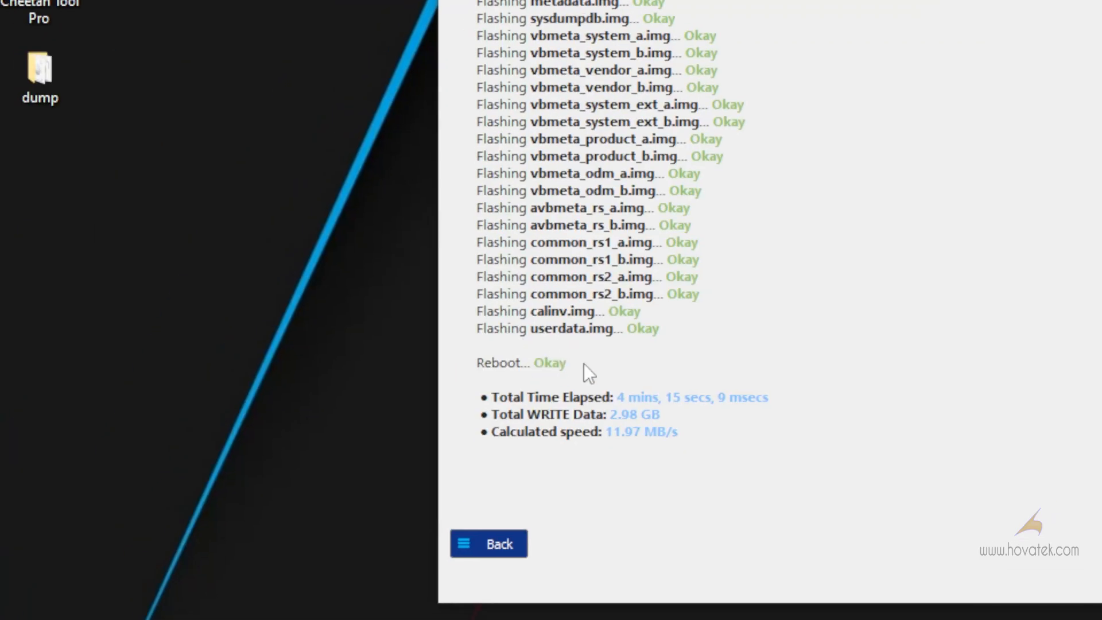
mouse_move(856, 454)
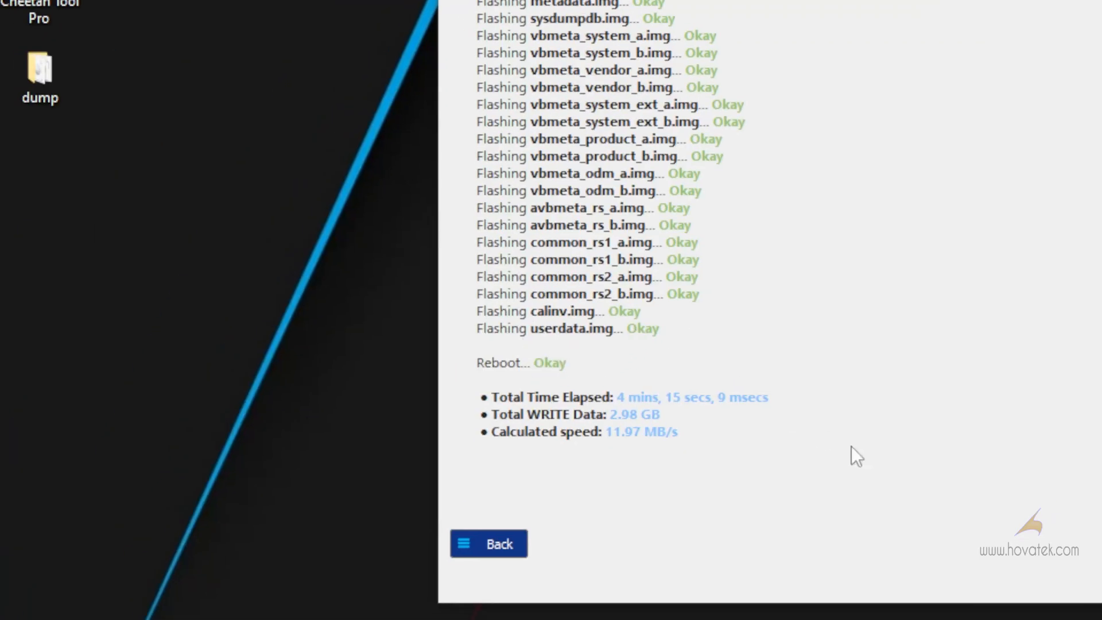